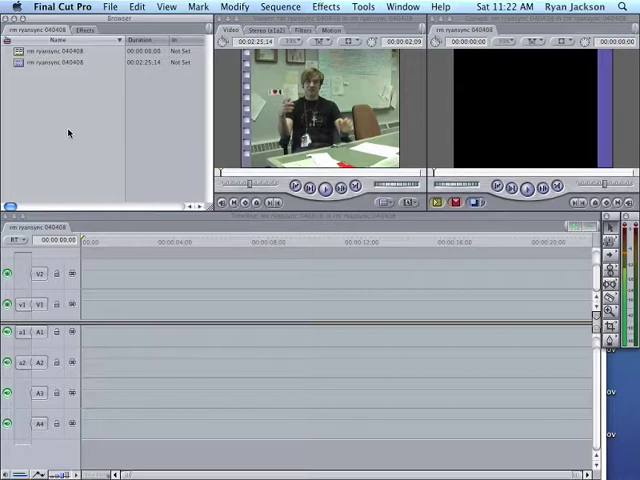
{"action": "mouse_move", "coordinate": [228, 172]}
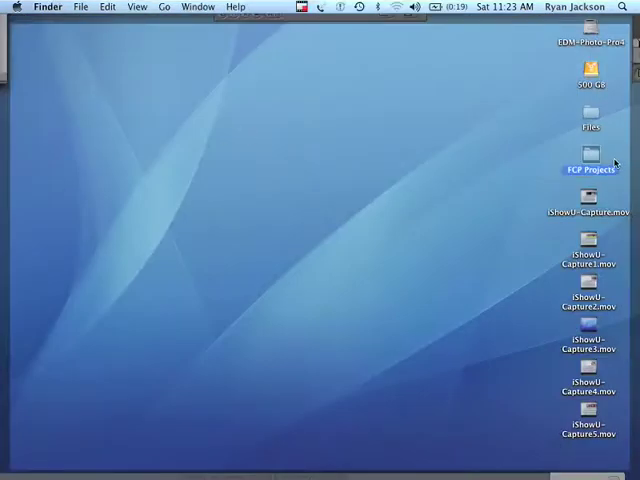
{"action": "mouse_move", "coordinate": [482, 64]}
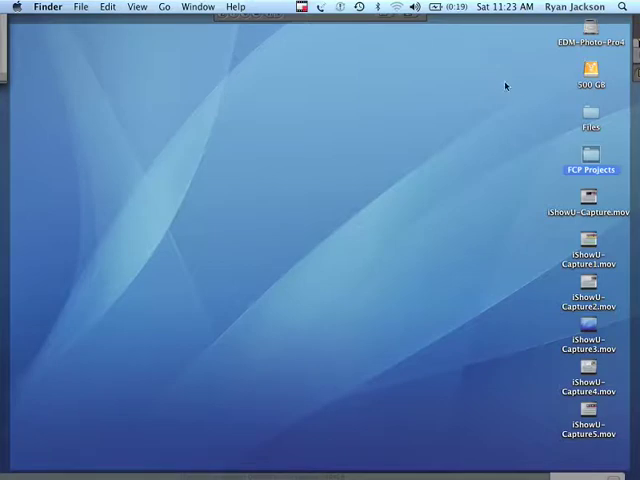
{"action": "mouse_move", "coordinate": [508, 74]}
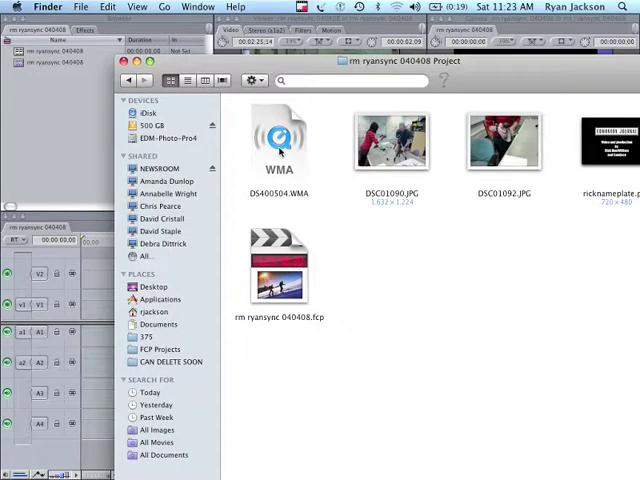
{"action": "mouse_move", "coordinate": [288, 140]}
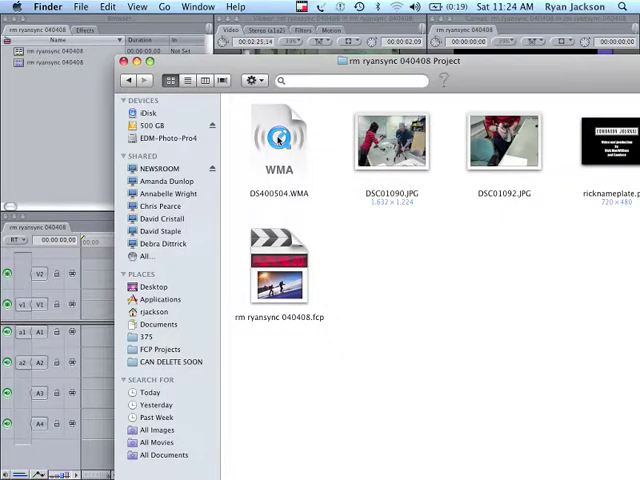
Launch MPEG Streamclip to convert the WMA audio.
{"action": "left_click", "coordinate": [280, 140]}
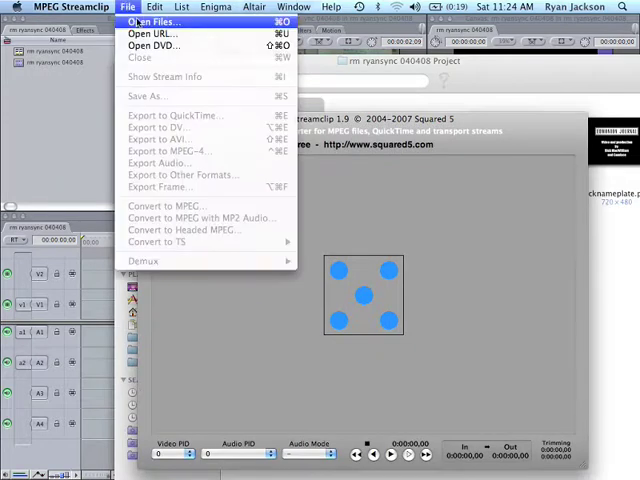
Start opening a media file and navigate the dialog to the Desktop.
{"action": "left_click", "coordinate": [152, 20]}
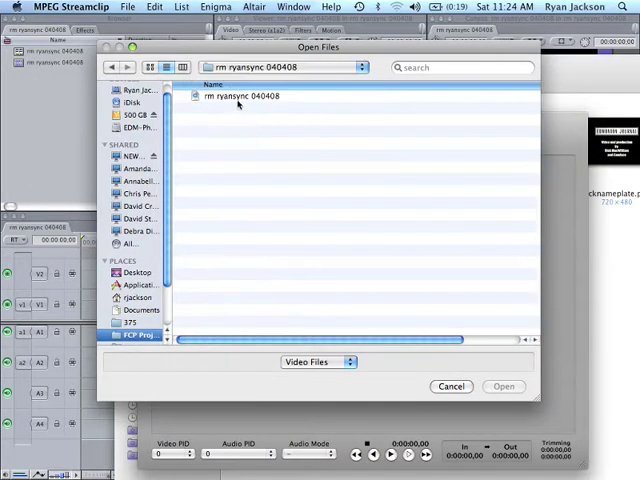
{"action": "mouse_move", "coordinate": [336, 222]}
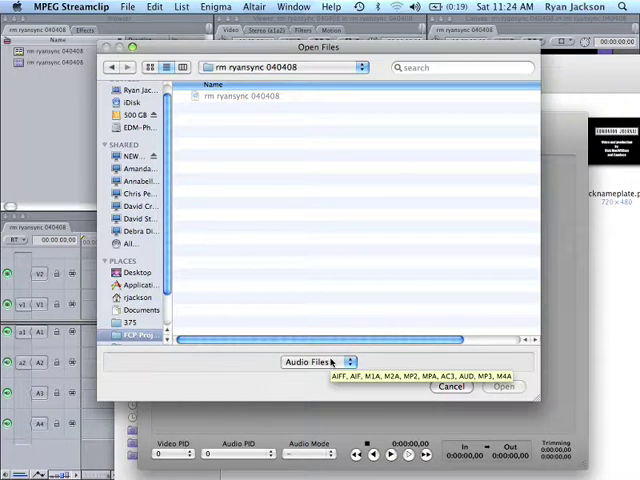
{"action": "left_click", "coordinate": [316, 360]}
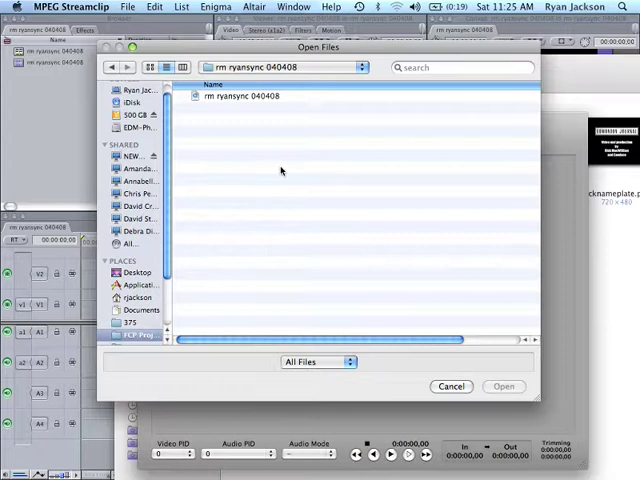
{"action": "left_click", "coordinate": [284, 68]}
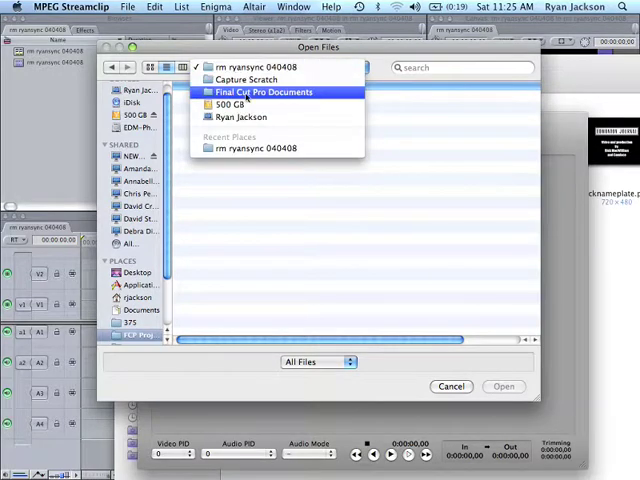
{"action": "left_click", "coordinate": [136, 272]}
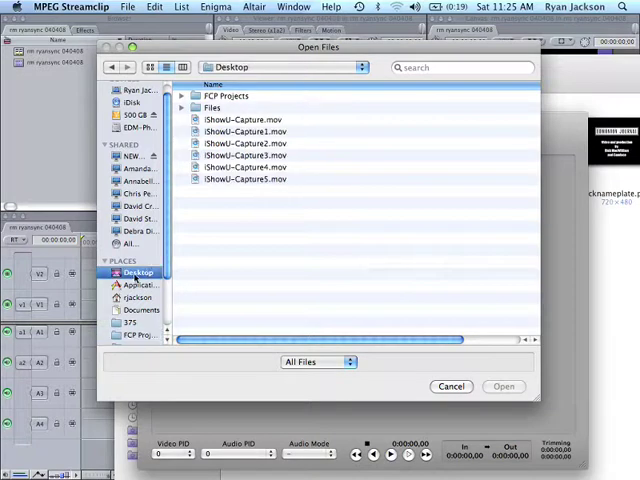
Browse FCP Projects > rm ryansync 040408 Project and list All Files so the WMA is selectable.
{"action": "double_click", "coordinate": [226, 96]}
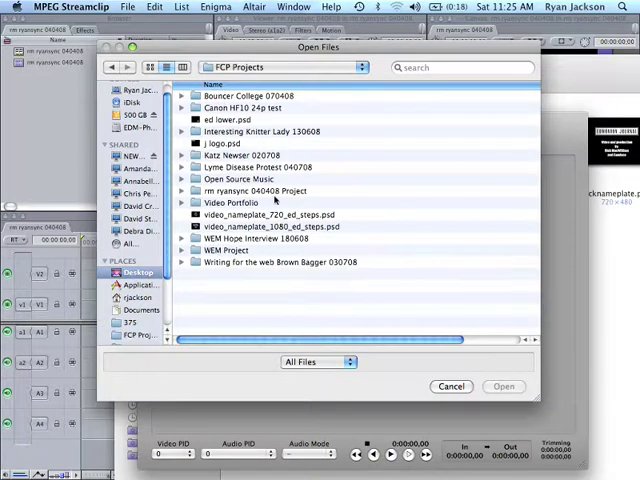
{"action": "double_click", "coordinate": [248, 190]}
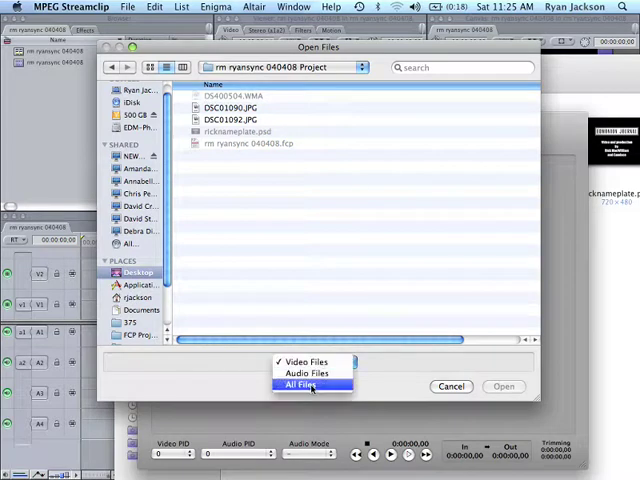
{"action": "left_click", "coordinate": [304, 386]}
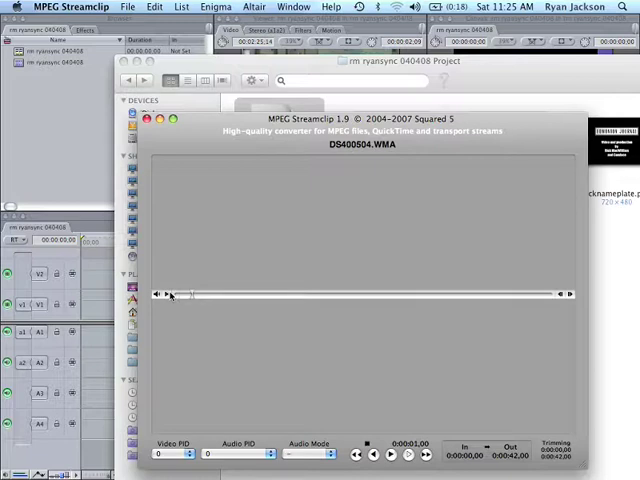
{"action": "mouse_move", "coordinate": [216, 156]}
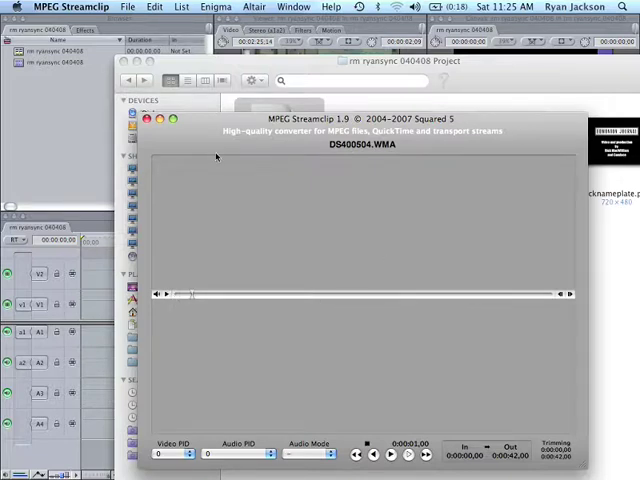
Bring up the File menu's export commands for the loaded WMA recording.
{"action": "left_click", "coordinate": [64, 8]}
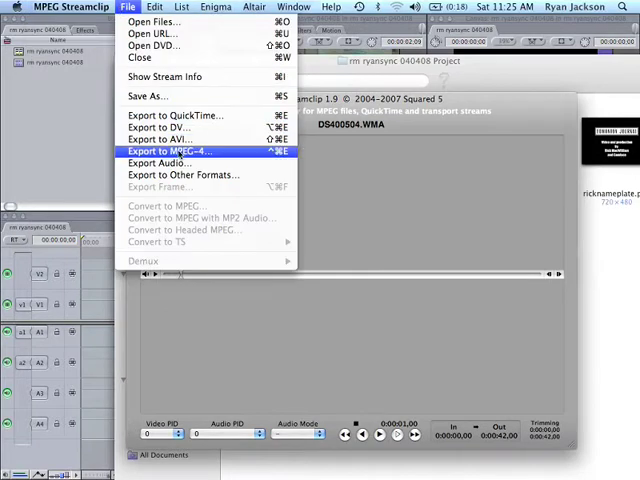
Export to AIFF as DS400504.aiff, browsing to the rm ryansync 040408 Project folder.
{"action": "left_click", "coordinate": [162, 162]}
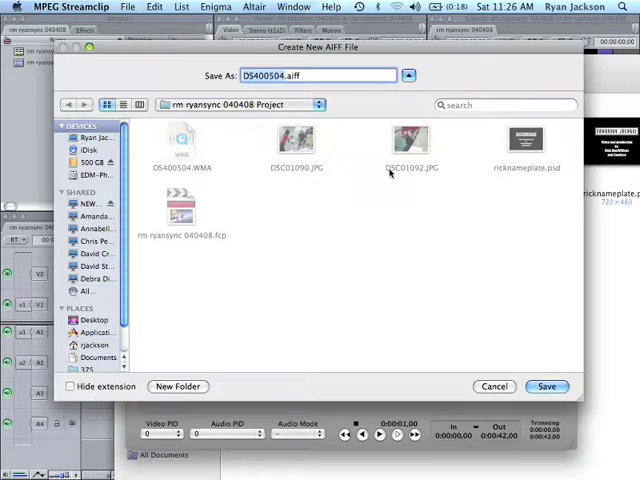
{"action": "mouse_move", "coordinate": [130, 262]}
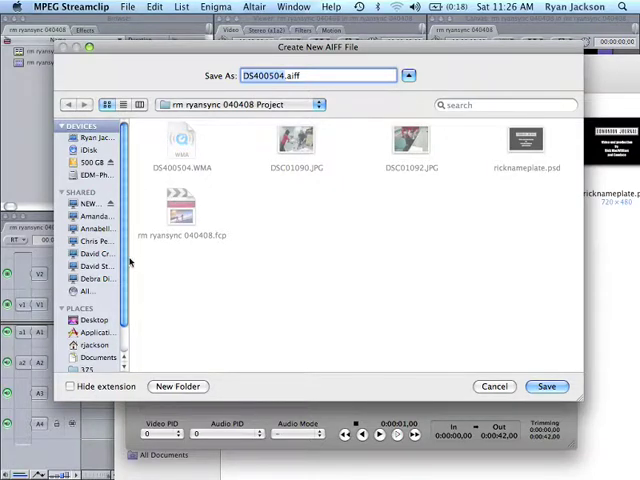
{"action": "scroll", "scroll_direction": "down", "scroll_amount": 3}
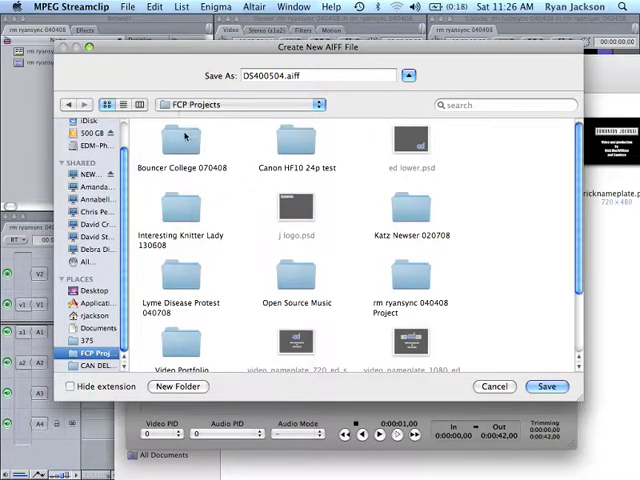
{"action": "left_click", "coordinate": [410, 210]}
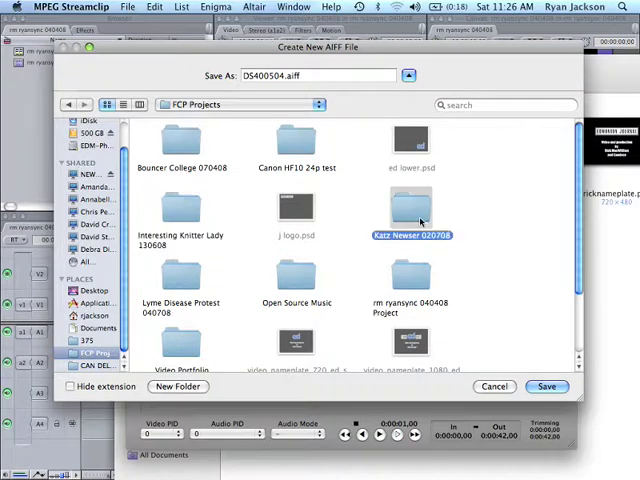
{"action": "scroll", "scroll_direction": "down", "scroll_amount": 3}
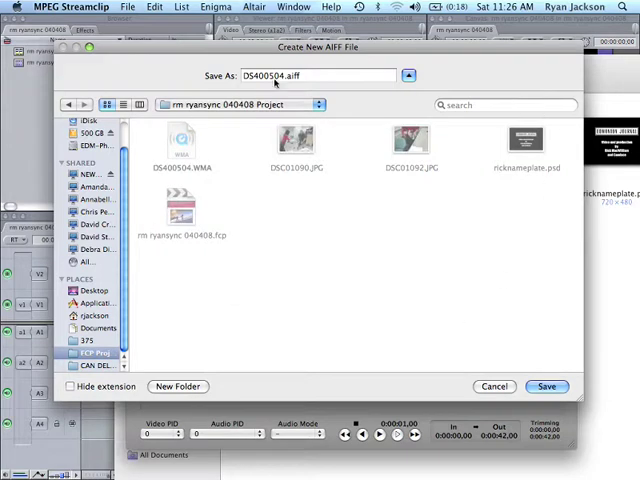
{"action": "mouse_move", "coordinate": [492, 386]}
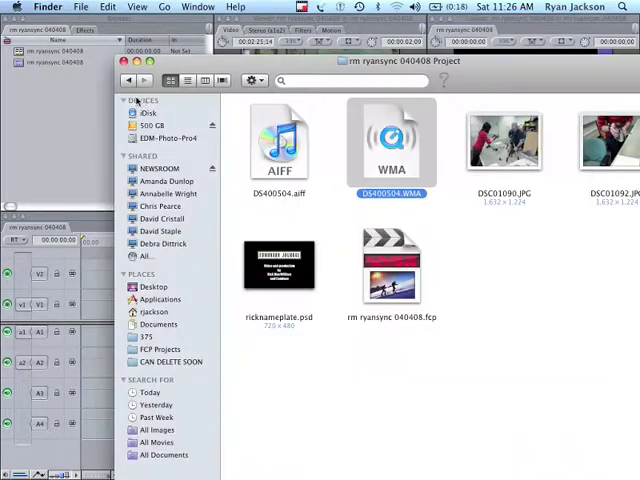
Select the new DS400504 AIFF file in the Finder project folder.
{"action": "left_click", "coordinate": [280, 142]}
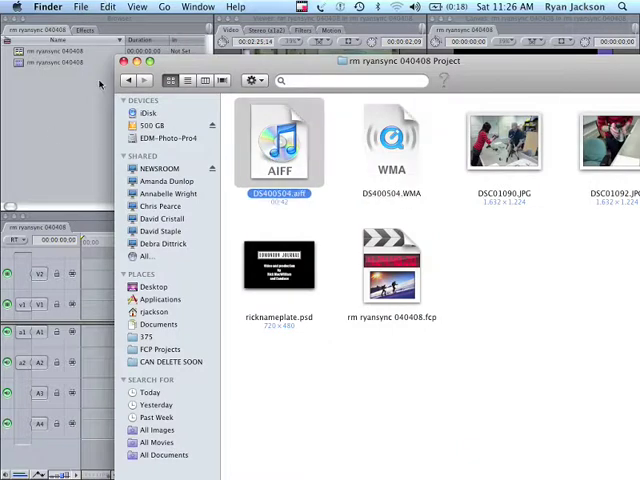
{"action": "mouse_move", "coordinate": [388, 104]}
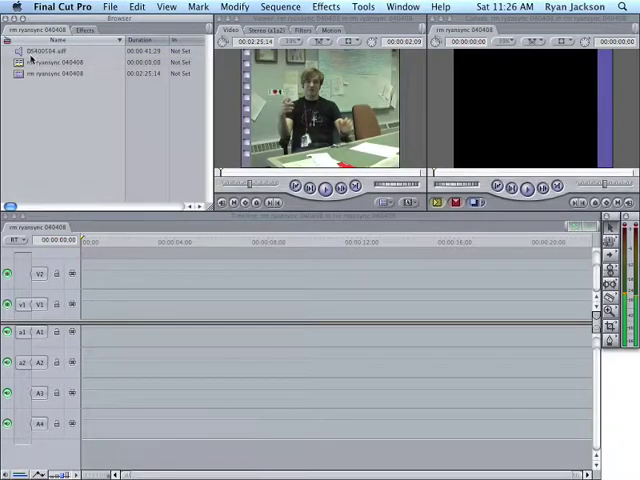
{"action": "mouse_move", "coordinate": [228, 128]}
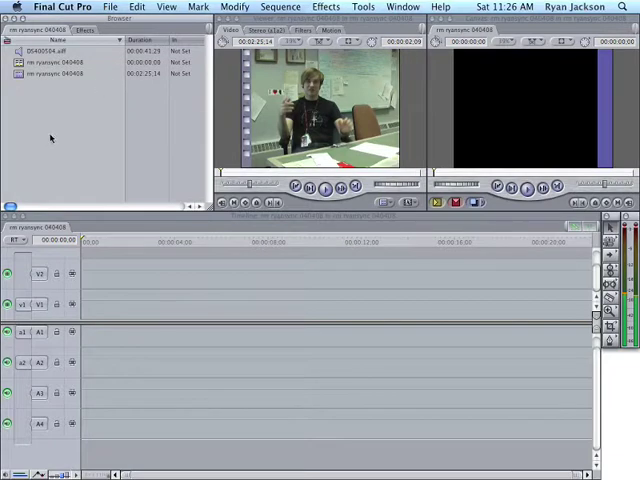
{"action": "mouse_move", "coordinate": [460, 130]}
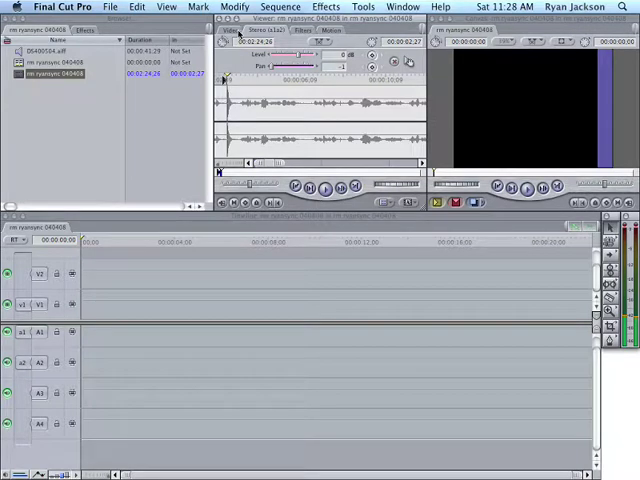
Load the camera interview video clip into the Viewer.
{"action": "left_click", "coordinate": [232, 28]}
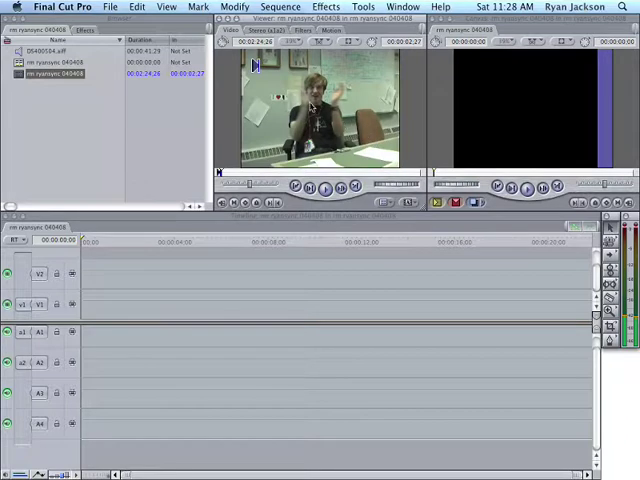
{"action": "mouse_move", "coordinate": [352, 104]}
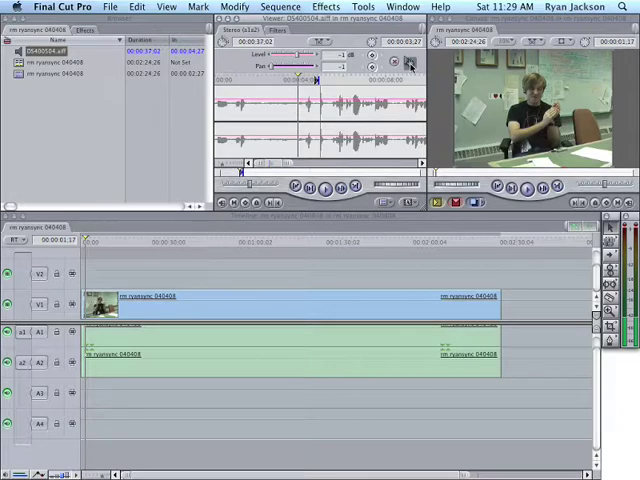
Drag the camera video clip with its audio onto V1 with A1/A2 in the timeline.
{"action": "left_click_drag", "start_coordinate": [216, 410], "coordinate": [320, 464]}
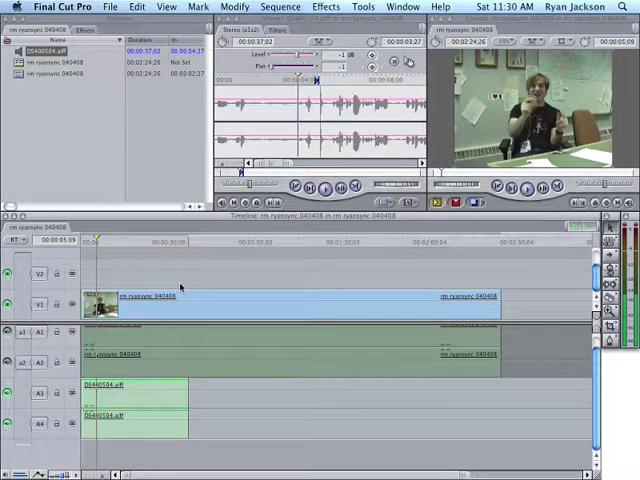
{"action": "mouse_move", "coordinate": [68, 256]}
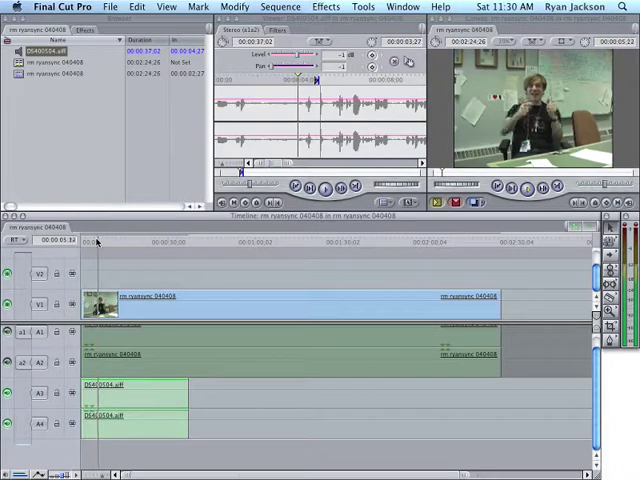
{"action": "left_click", "coordinate": [120, 244]}
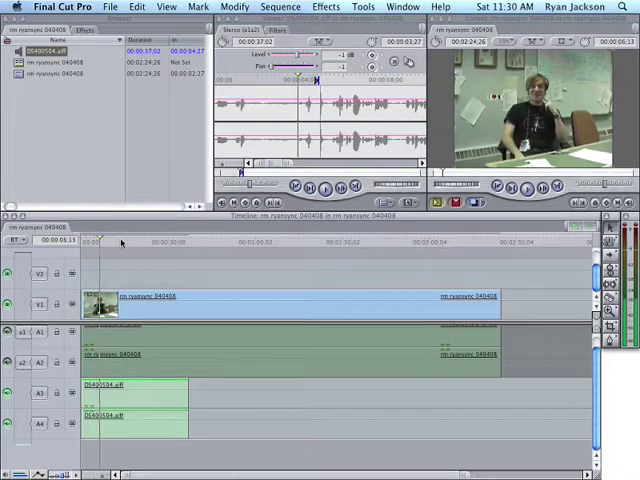